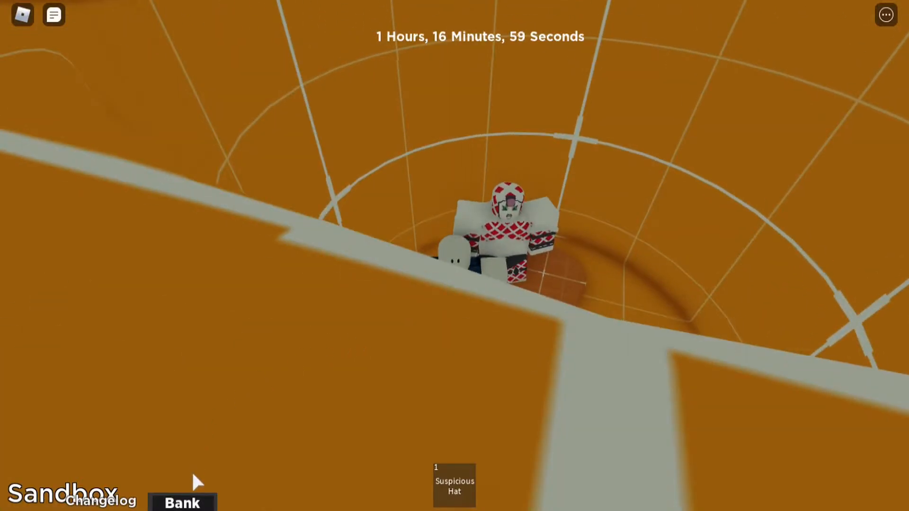
# Step: Open the Bank item storage showing two Arrows, a Rokakaka Fruit and a Suspicious Hat
pyautogui.click(182, 502)
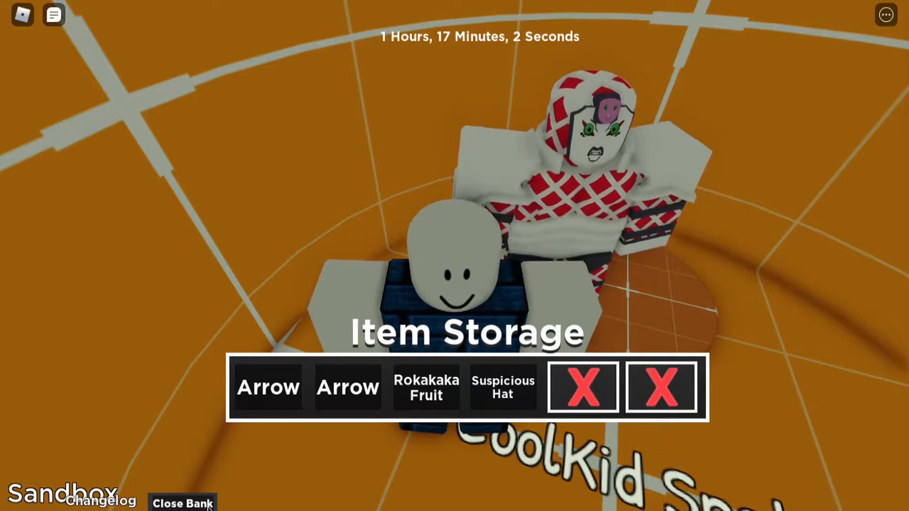
pyautogui.click(183, 503)
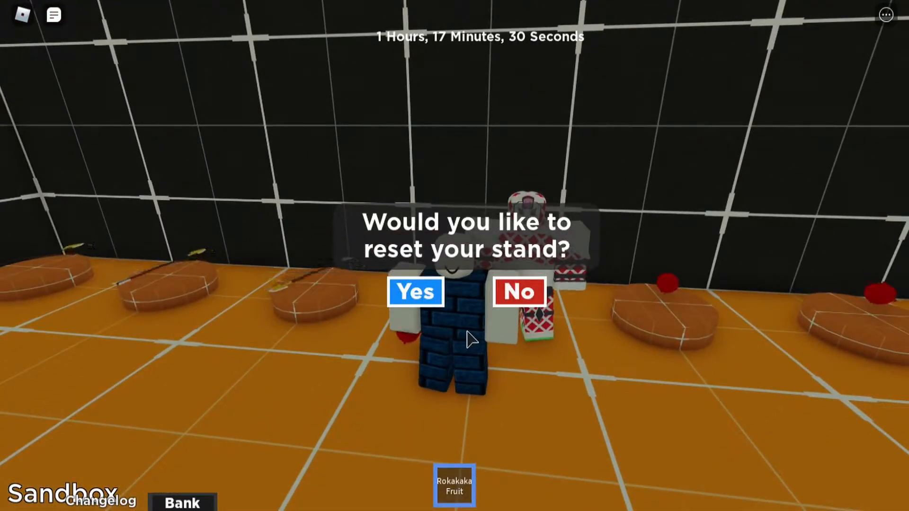
# Step: Confirm the stand reset with the Rokakaka Fruit, then reopen the Bank item storage
pyautogui.click(414, 292)
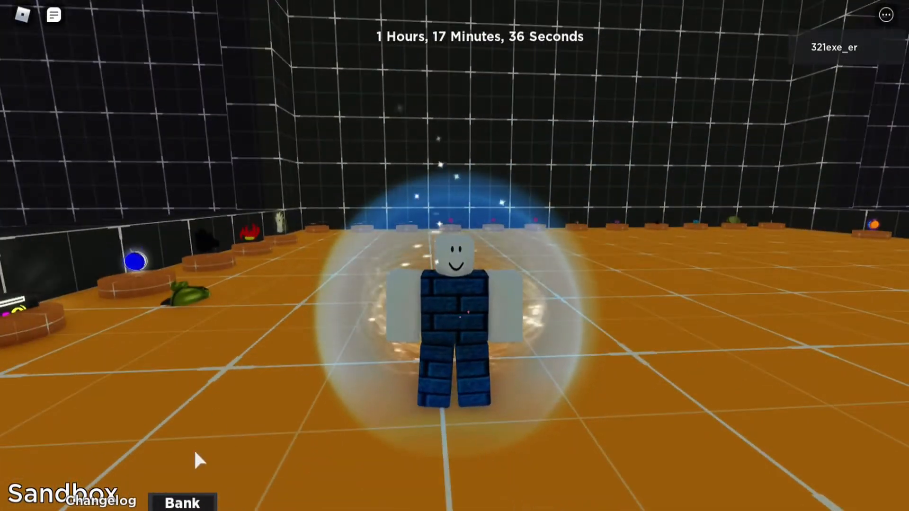
pyautogui.click(182, 502)
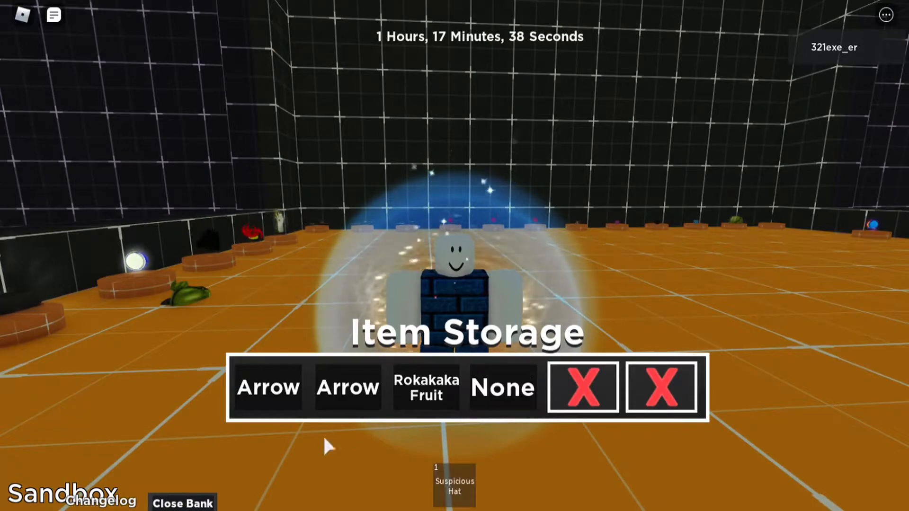